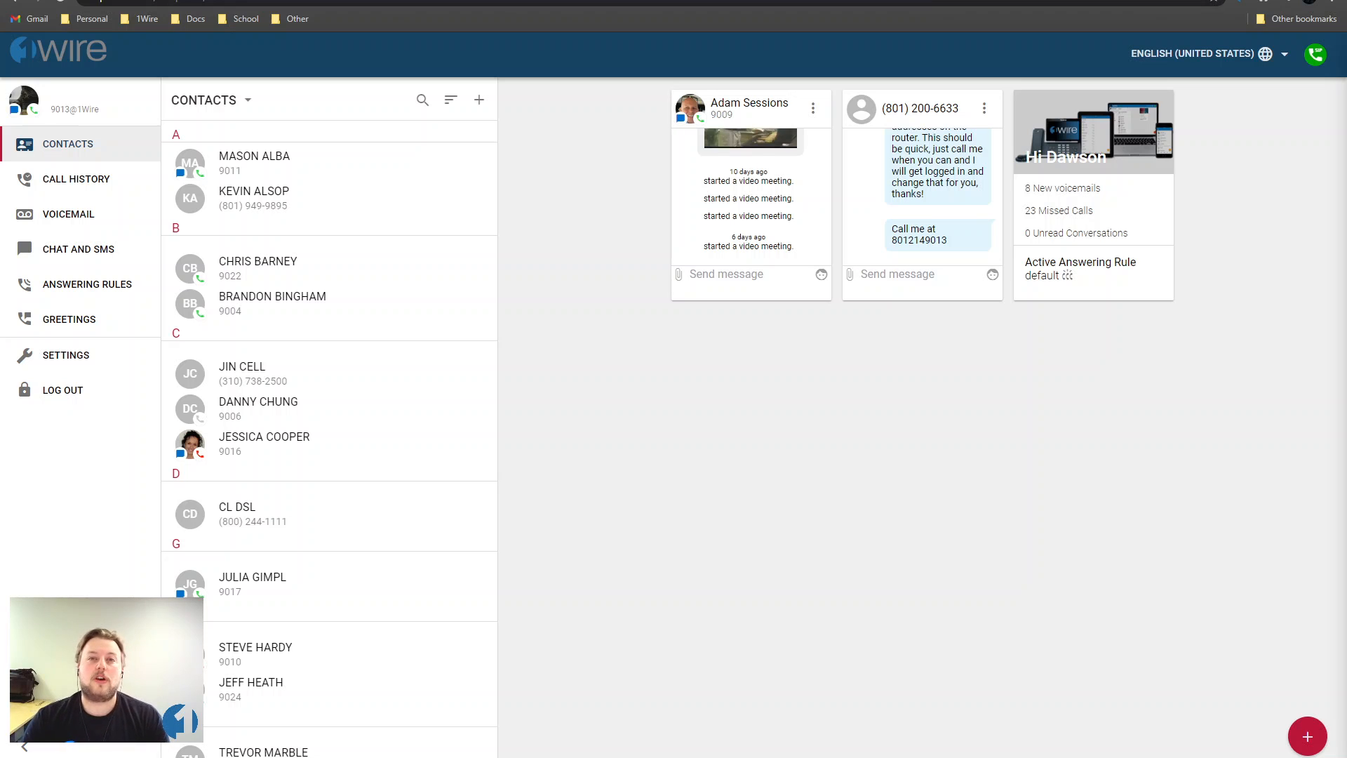
{"action": "mouse_move", "coordinate": [68, 214]}
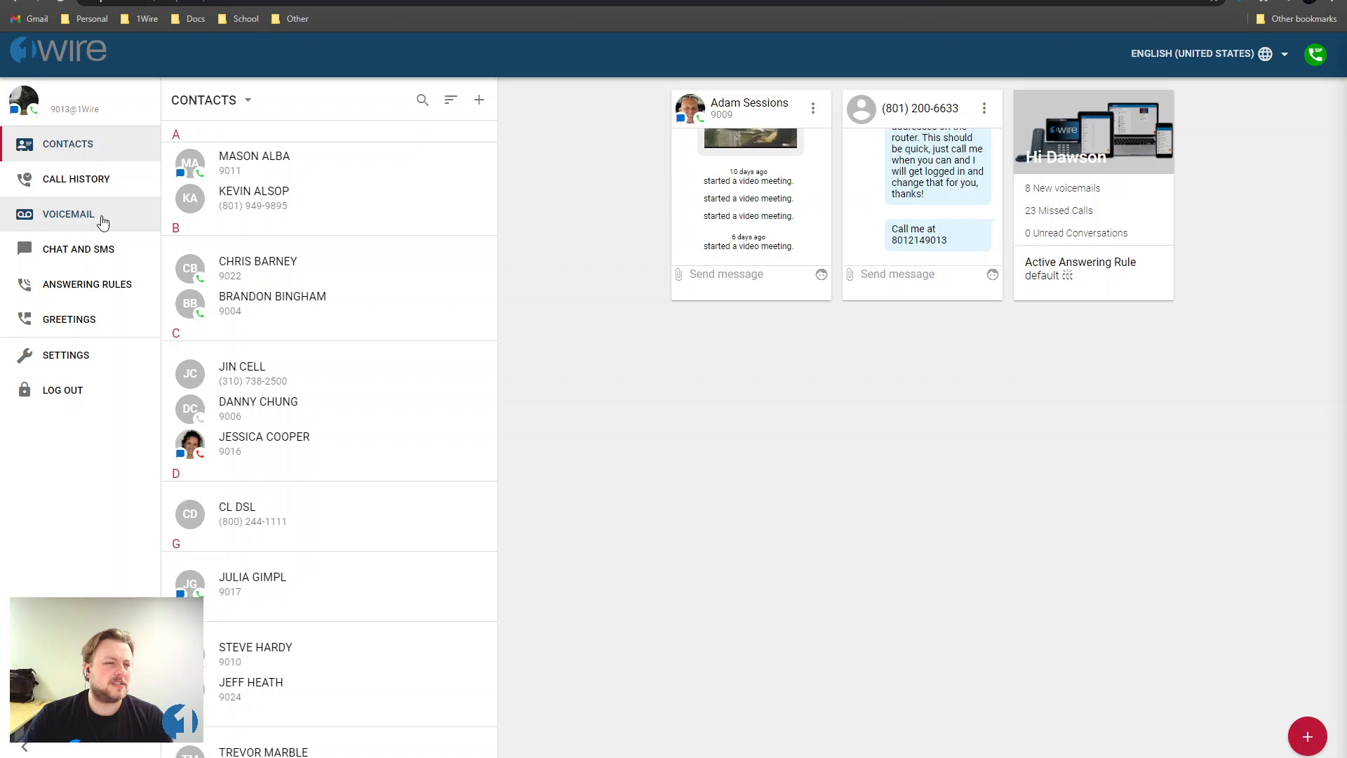
Switch the sidebar from Contacts to the Voicemail list of eight messages.
{"action": "left_click", "coordinate": [68, 213]}
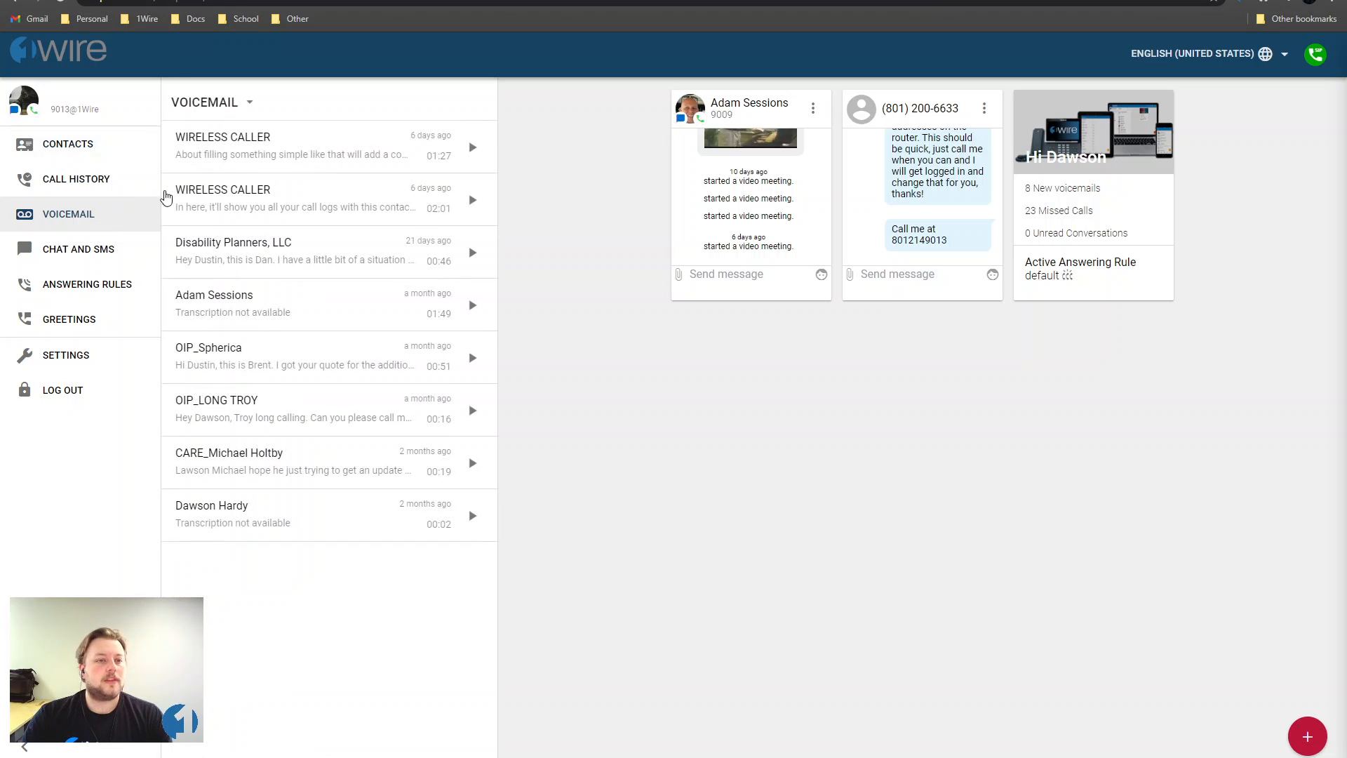
Expand the newest WIRELESS CALLER voicemail, revealing its transcript, playback bar and actions.
{"action": "left_click", "coordinate": [327, 146]}
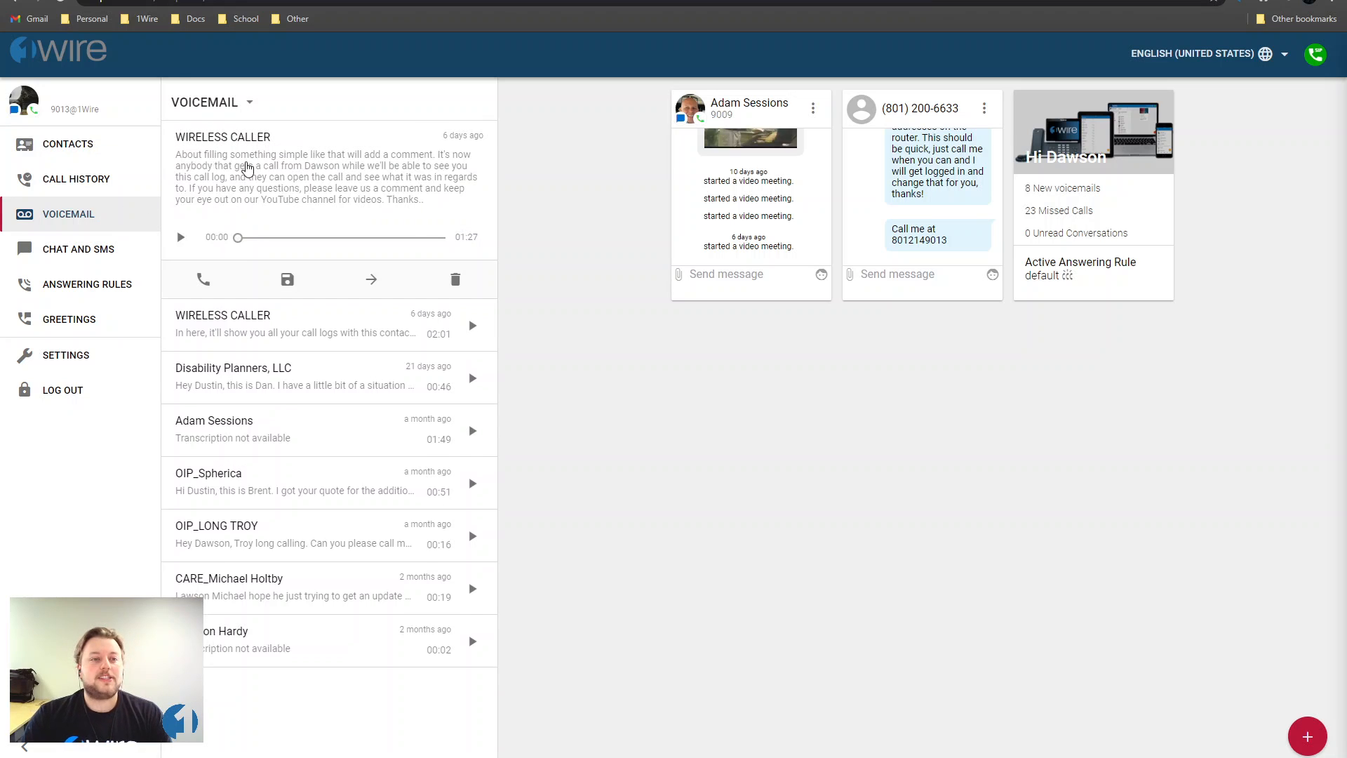
{"action": "mouse_move", "coordinate": [228, 162]}
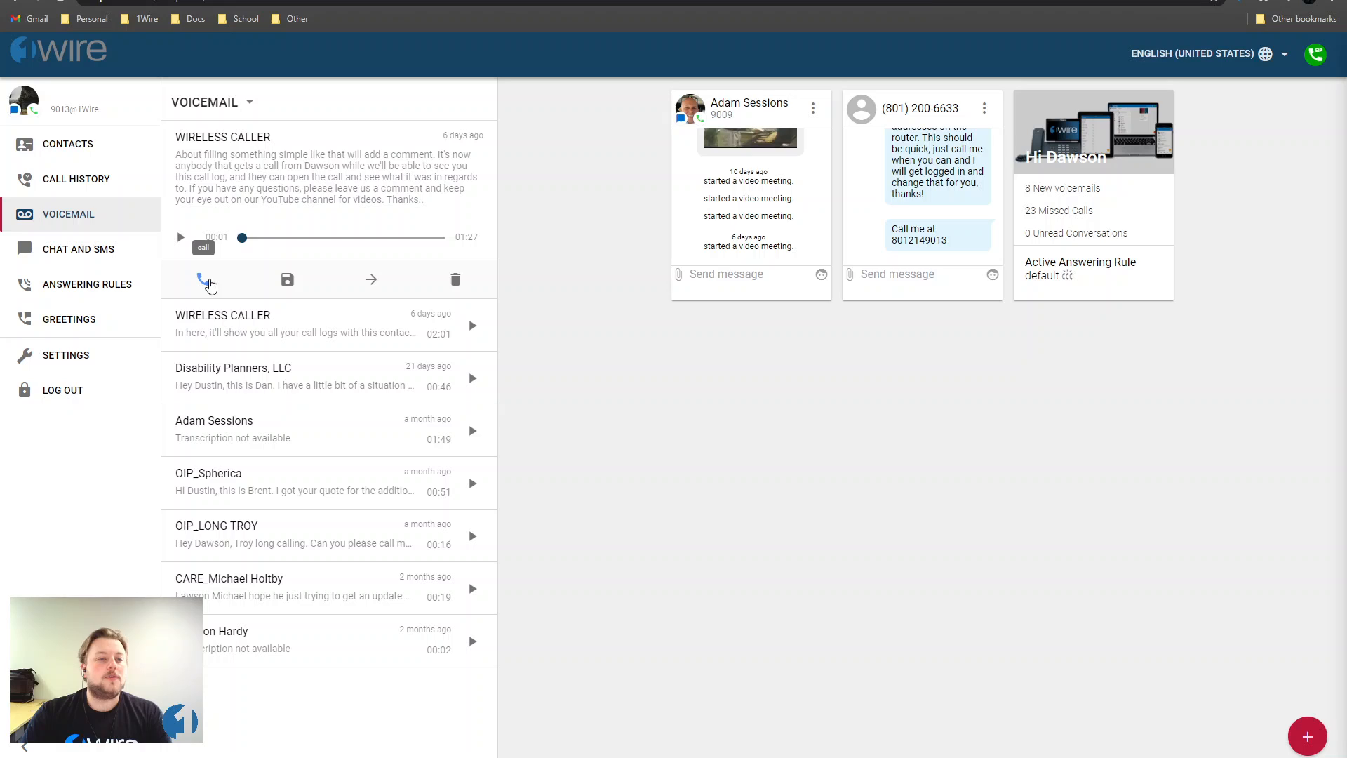
{"action": "mouse_move", "coordinate": [287, 279]}
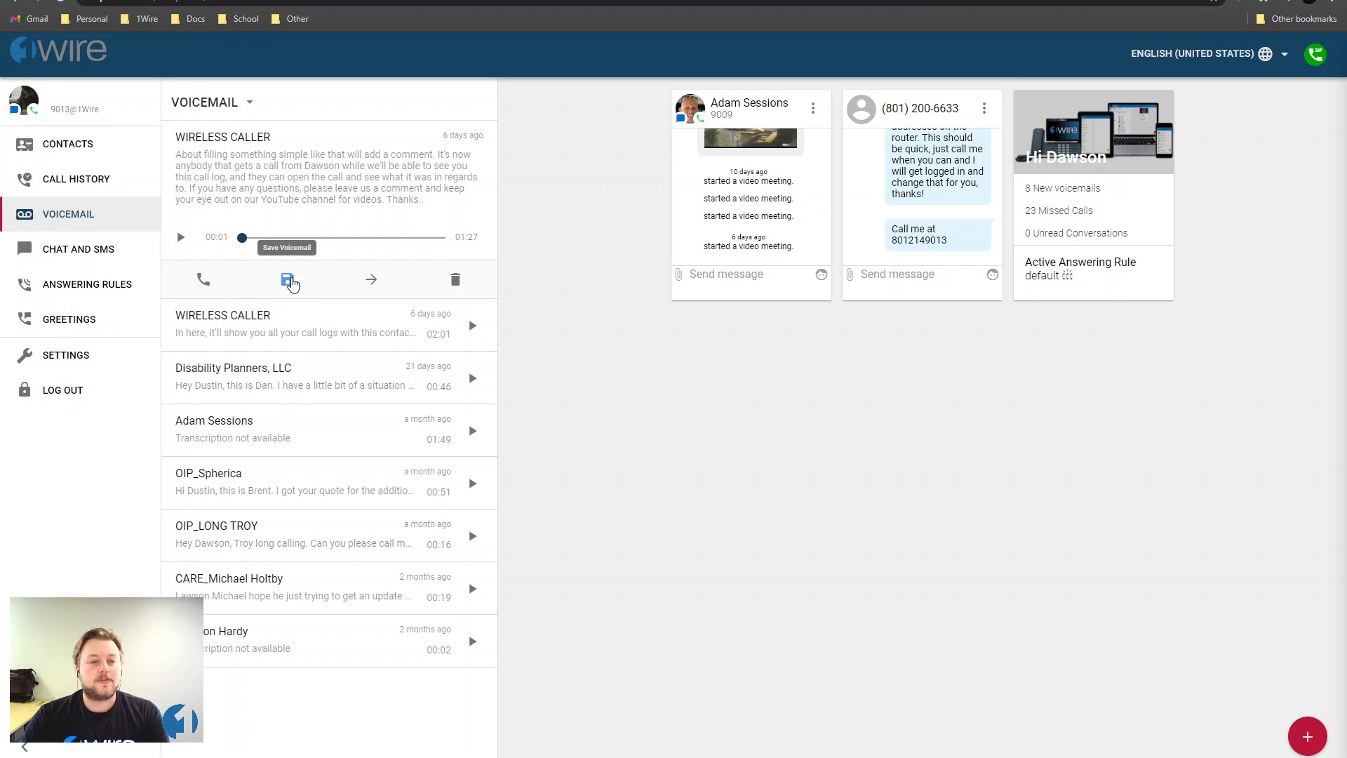
{"action": "mouse_move", "coordinate": [455, 279]}
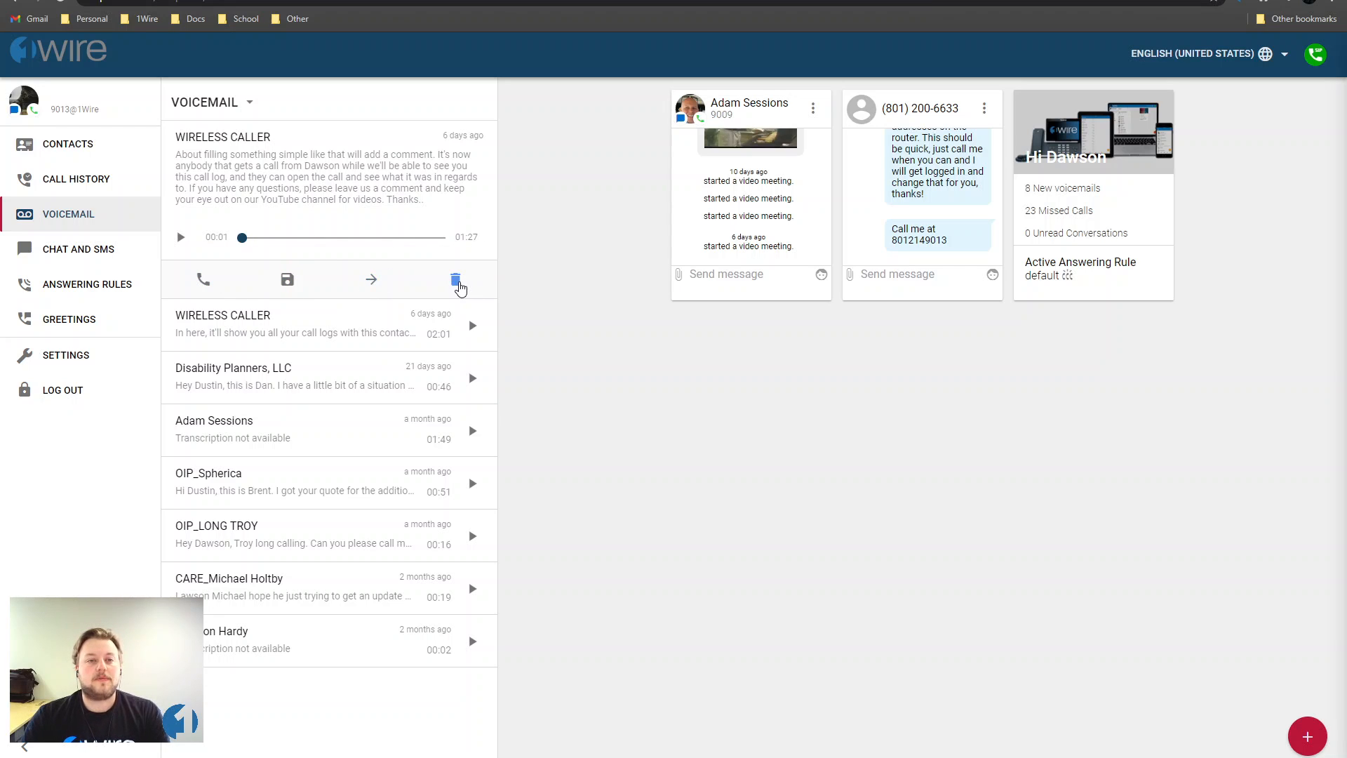